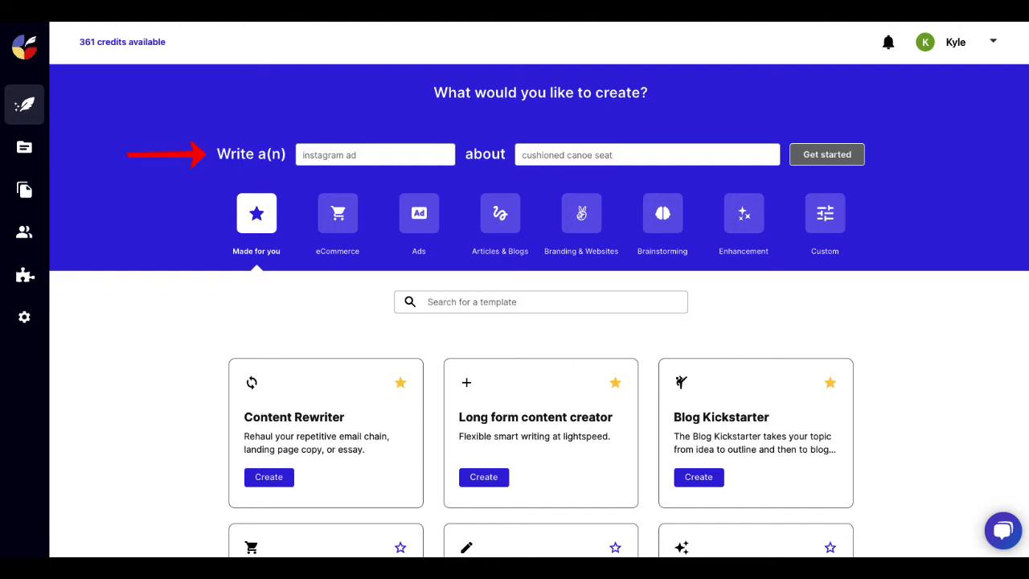
{"action": "mouse_move", "coordinate": [219, 211]}
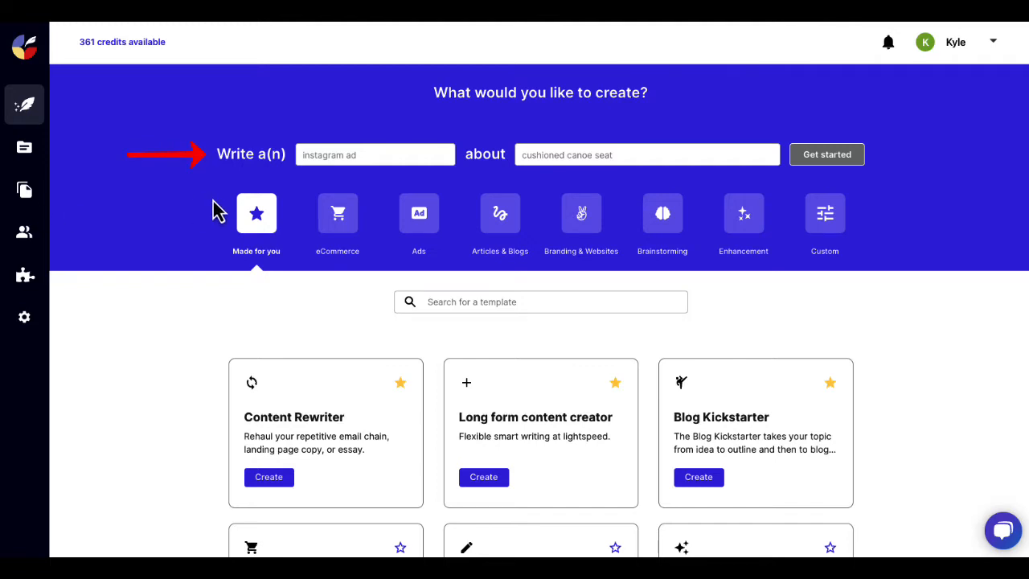
Step: Set the prompt to write an email subject line about Copysmith Cyber Monday promotion
{"action": "left_click", "coordinate": [375, 154]}
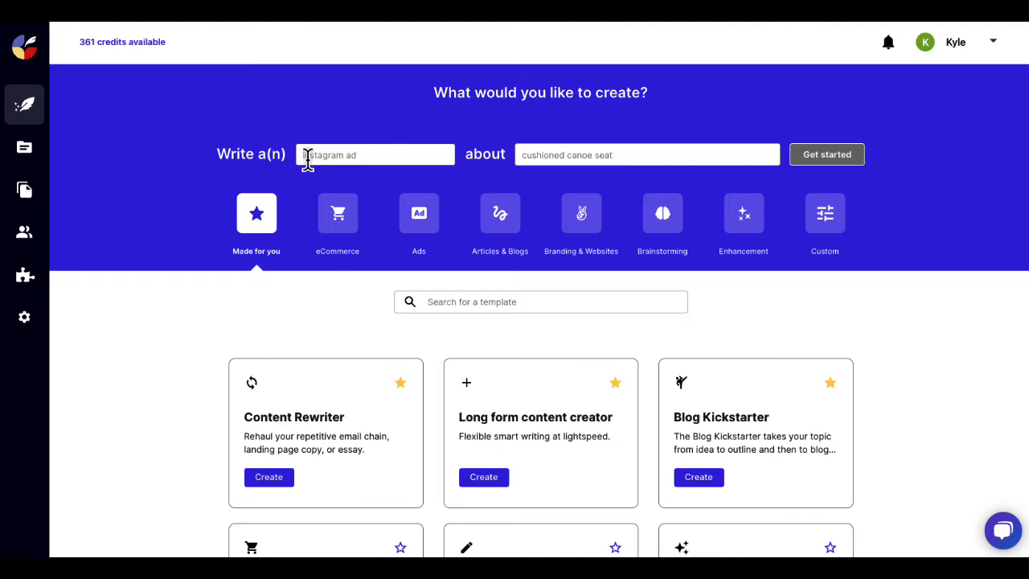
{"action": "left_click", "coordinate": [374, 155]}
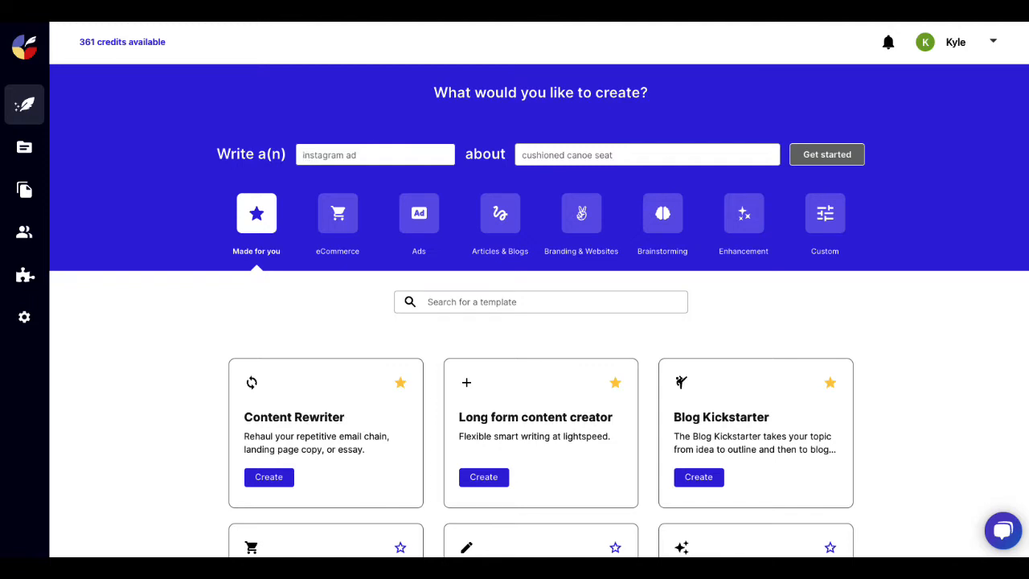
{"action": "type", "text": "email subject"}
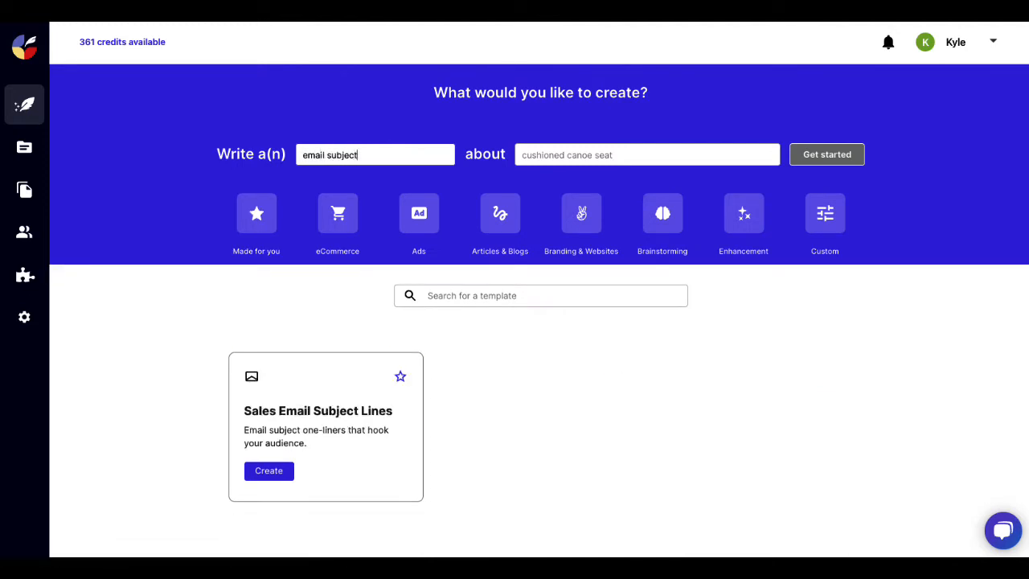
{"action": "type", "text": "Copysmith Cyber Monday promotion"}
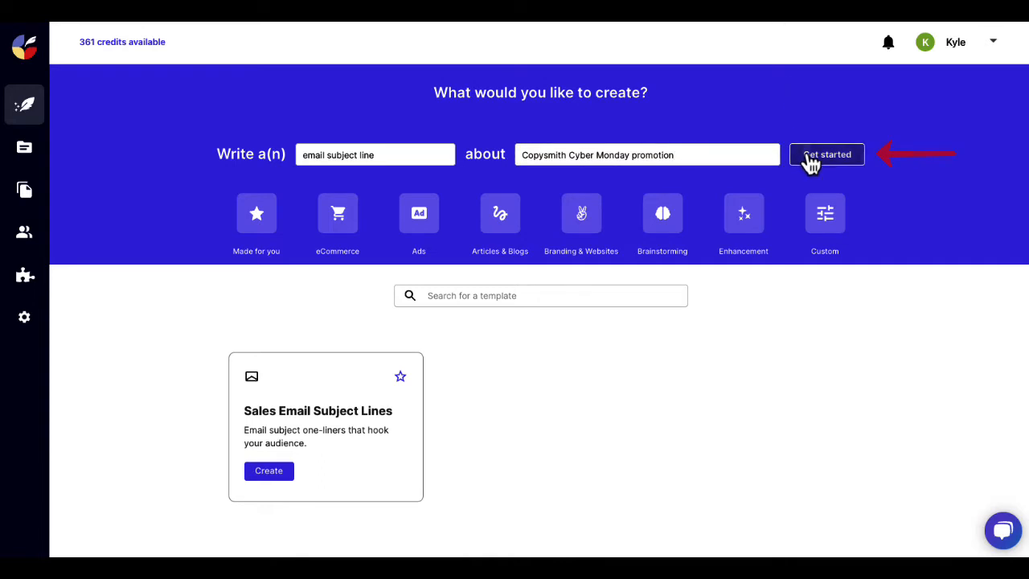
Step: Generate subject lines, thumbs-down the first for a new version, and close the results
{"action": "left_click", "coordinate": [827, 154]}
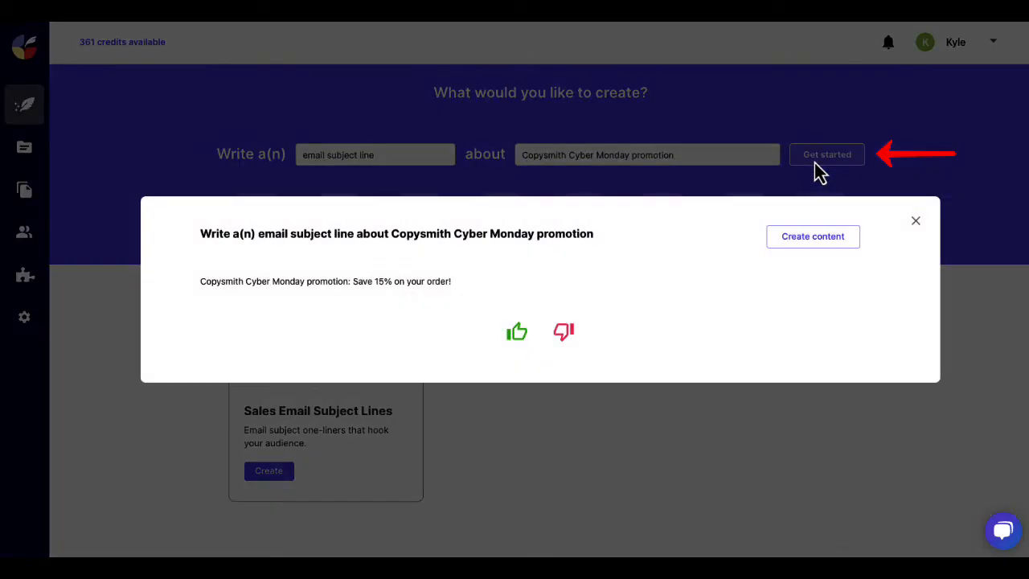
{"action": "mouse_move", "coordinate": [582, 331]}
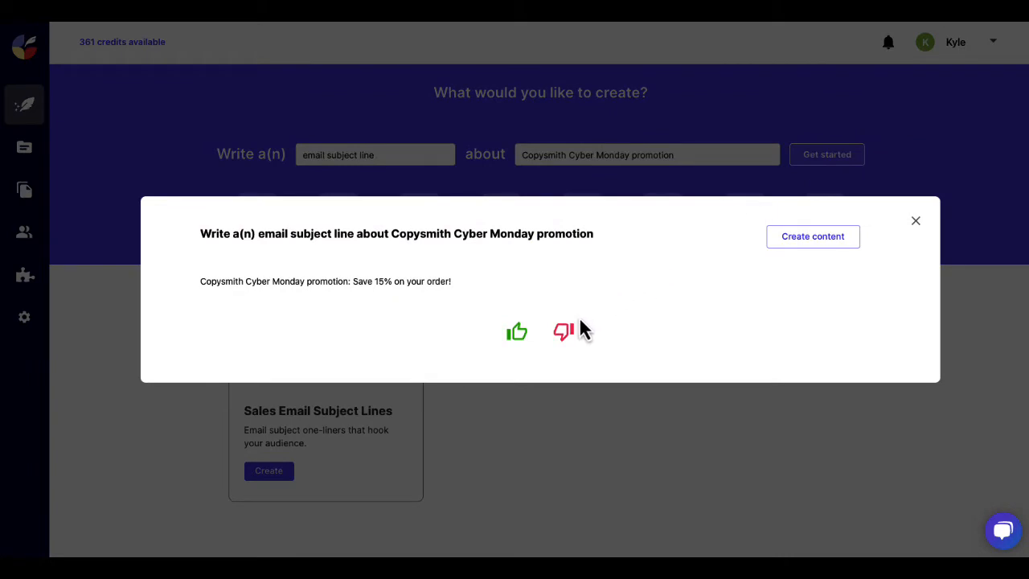
{"action": "mouse_move", "coordinate": [564, 333]}
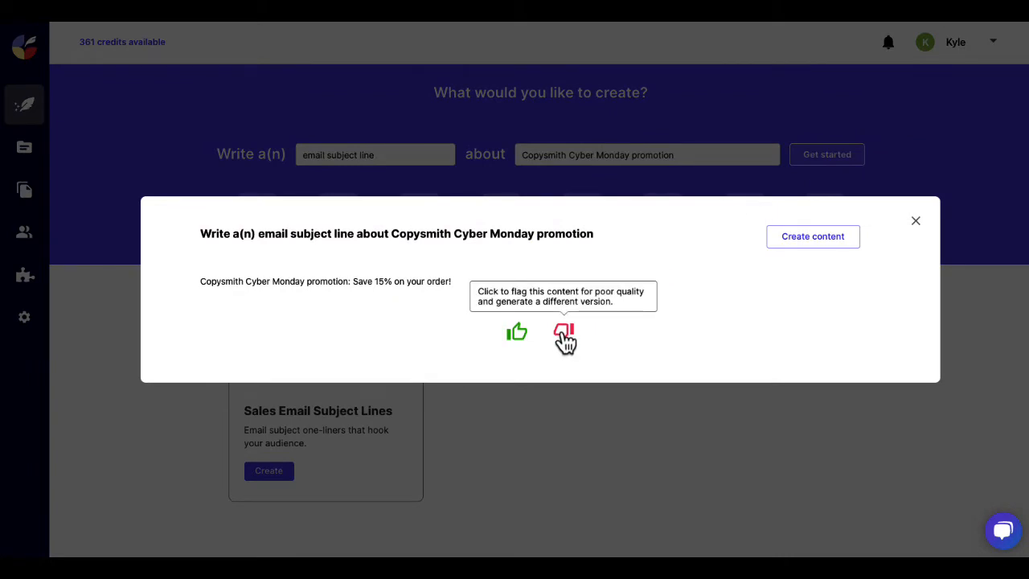
{"action": "left_click", "coordinate": [563, 332]}
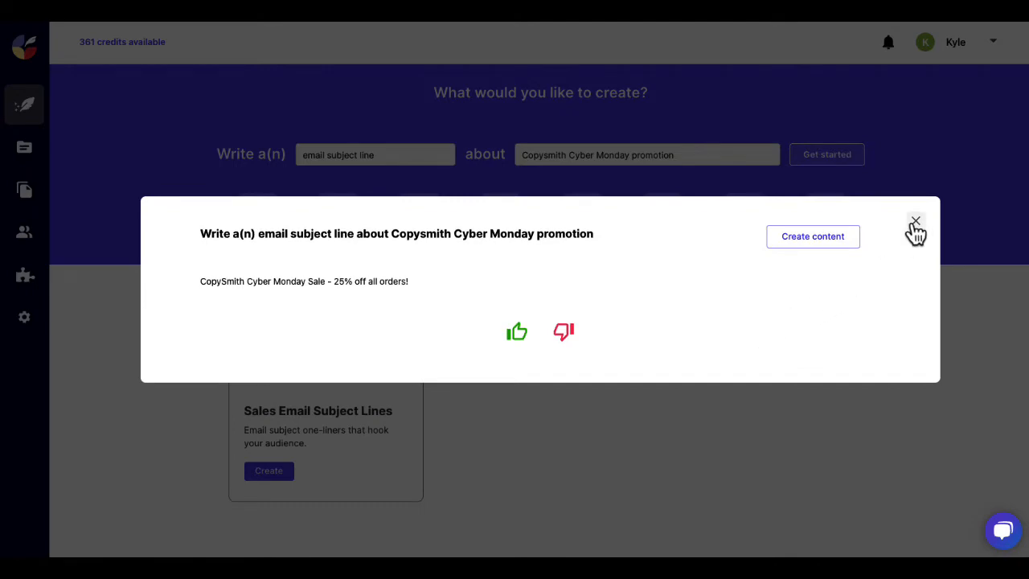
{"action": "left_click", "coordinate": [915, 223]}
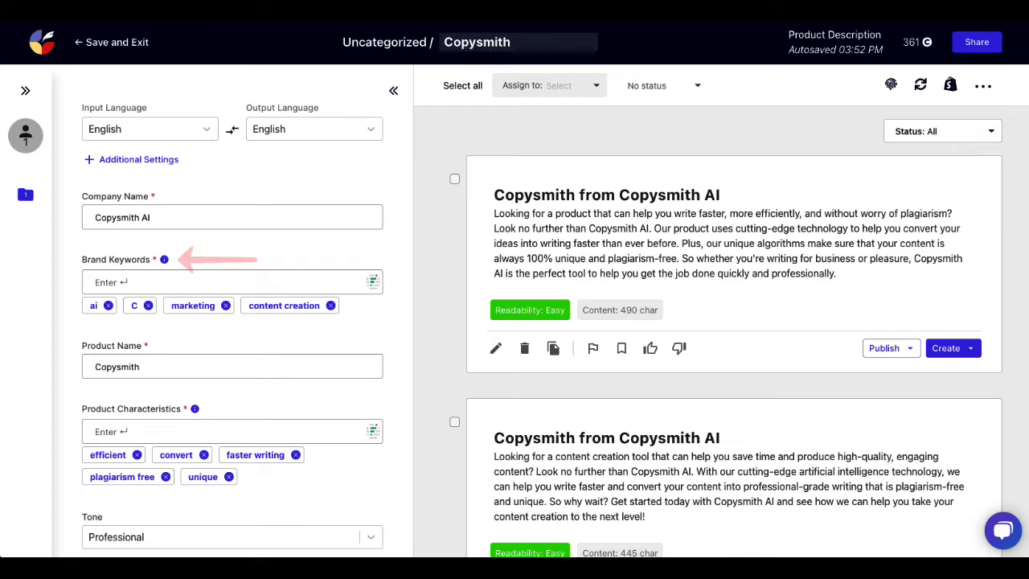
{"action": "mouse_move", "coordinate": [35, 406]}
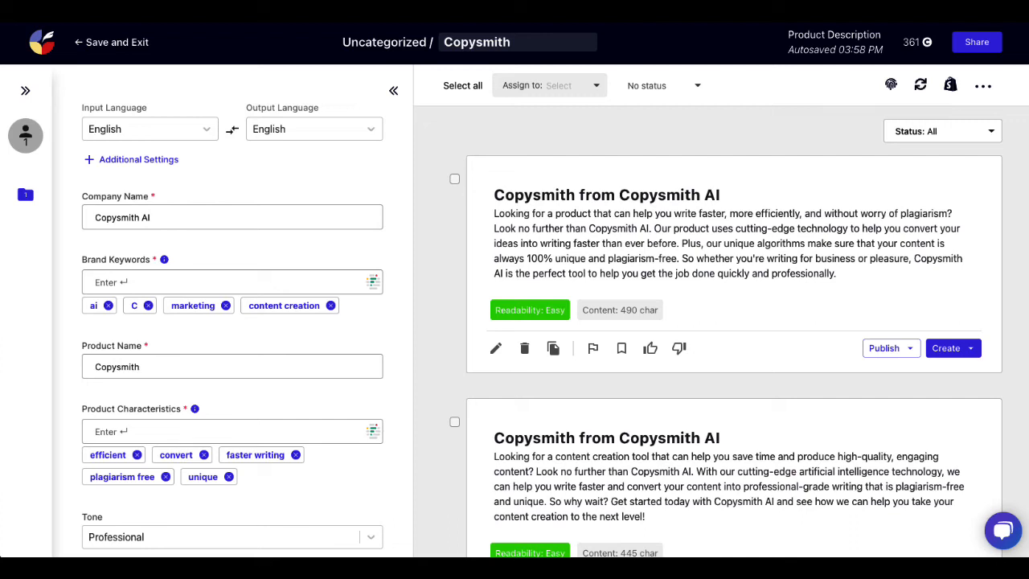
{"action": "mouse_move", "coordinate": [81, 195]}
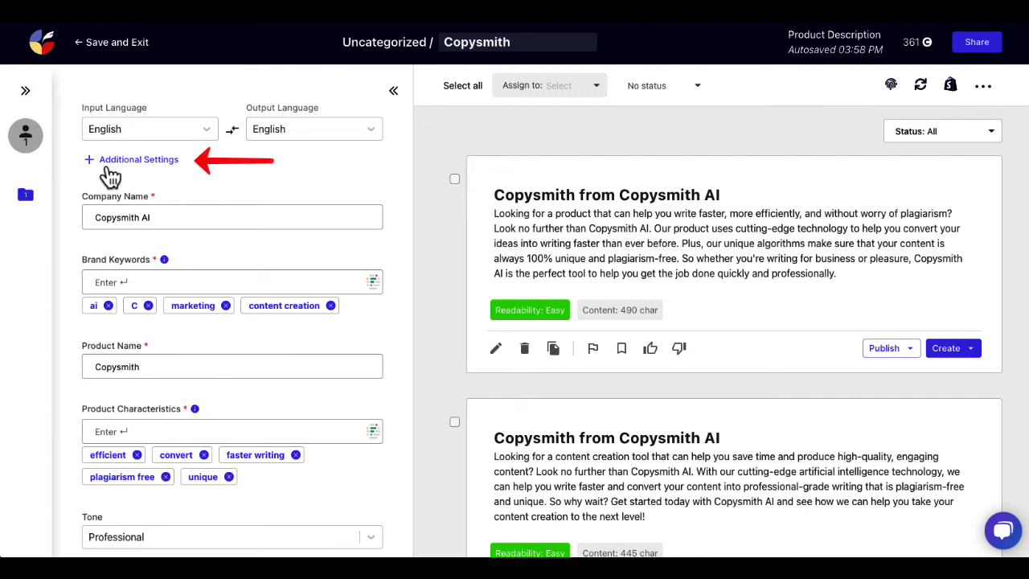
{"action": "left_click", "coordinate": [131, 160]}
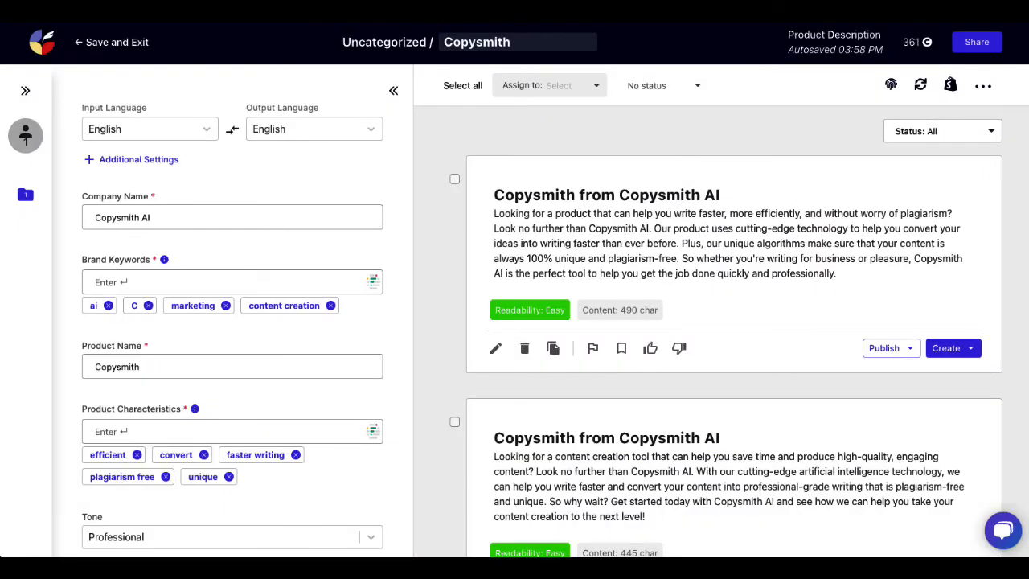
{"action": "mouse_move", "coordinate": [12, 77]}
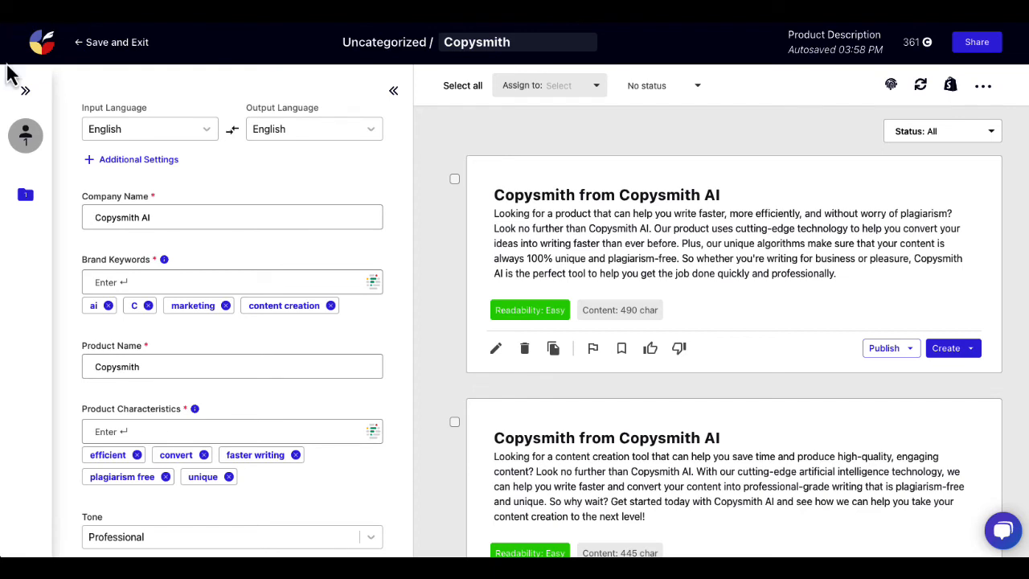
{"action": "mouse_move", "coordinate": [41, 42]}
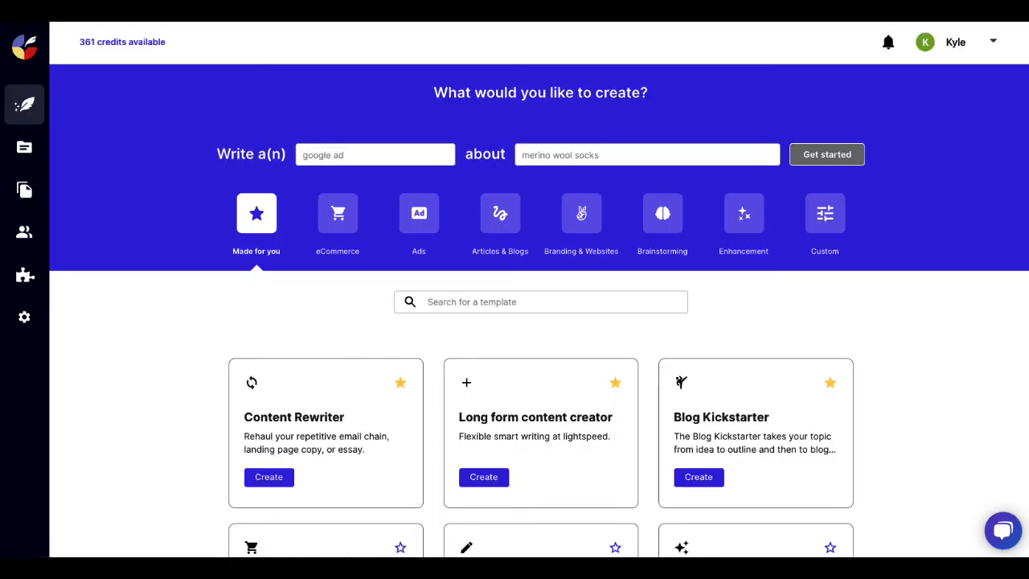
{"action": "mouse_move", "coordinate": [993, 294]}
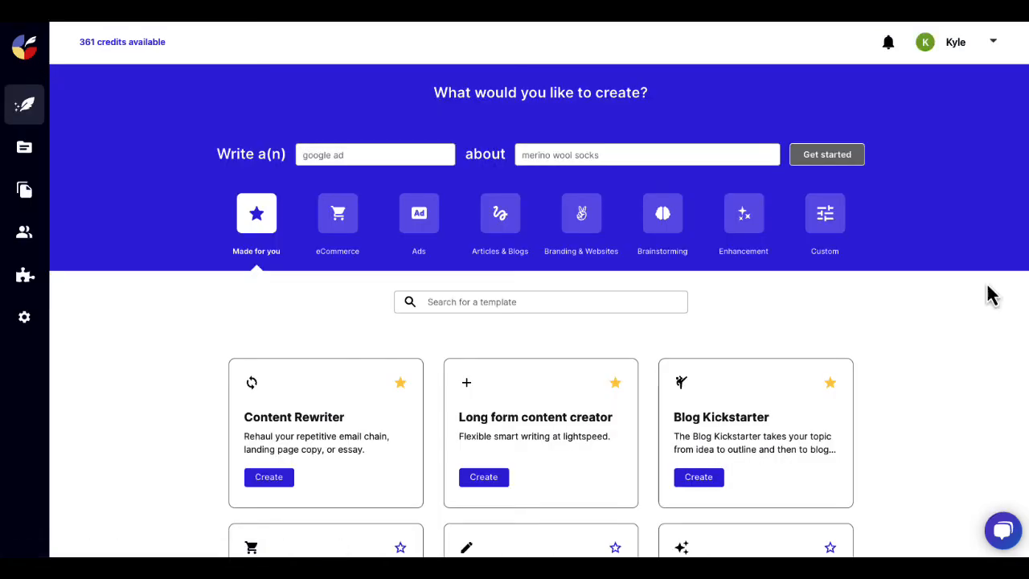
Step: Switch to the Custom category to list the Birthday Cards draft template
{"action": "left_click", "coordinate": [824, 213]}
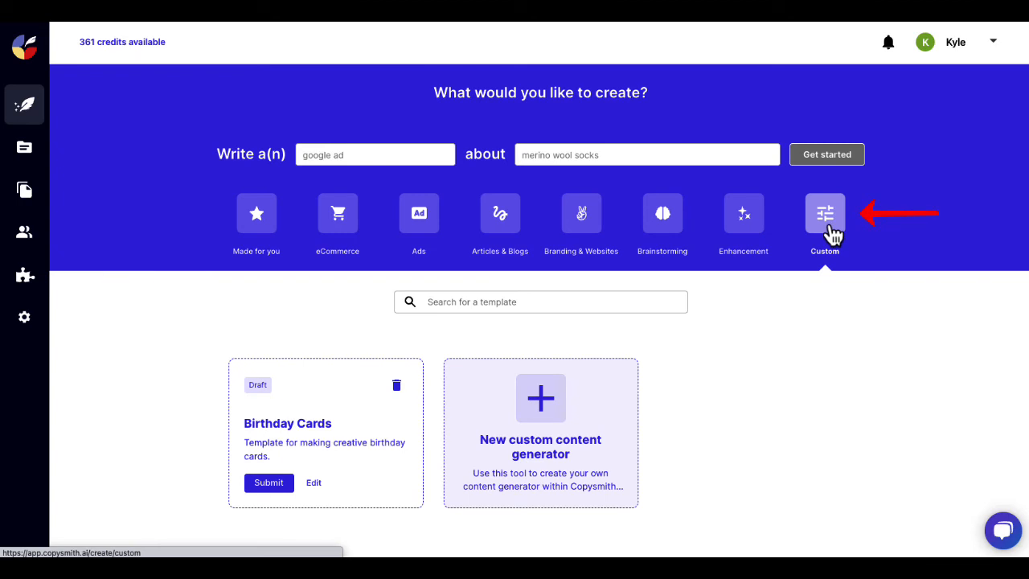